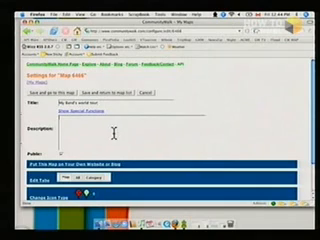
scroll("down", 3)
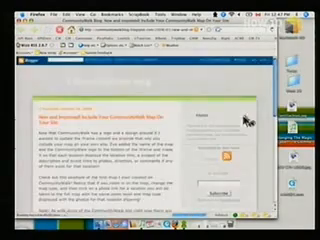
scroll("down", 3)
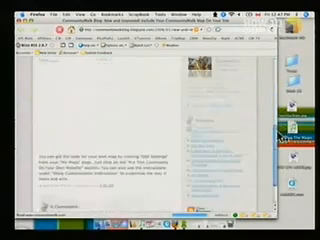
scroll("up", 3)
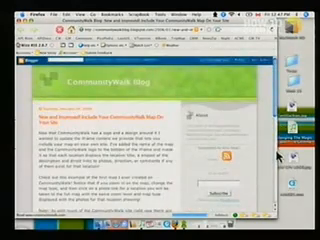